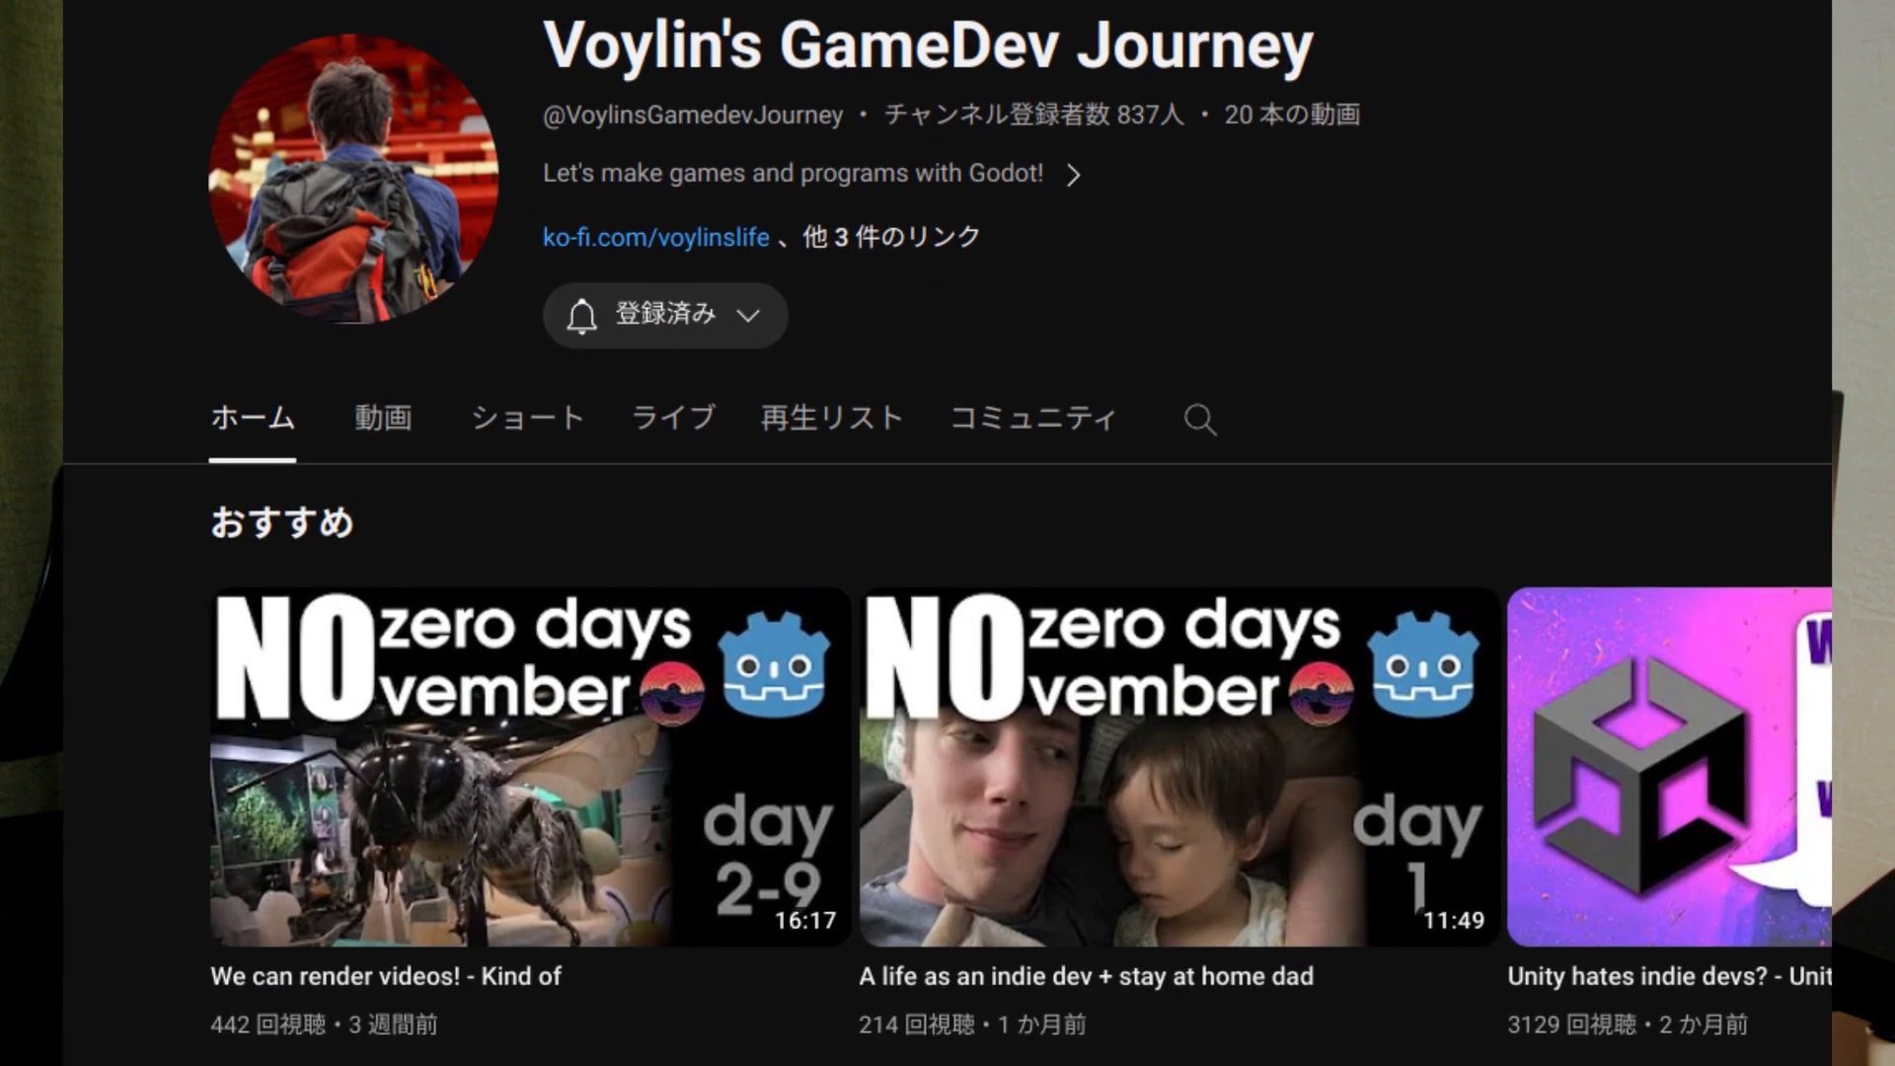
scroll(down, 3)
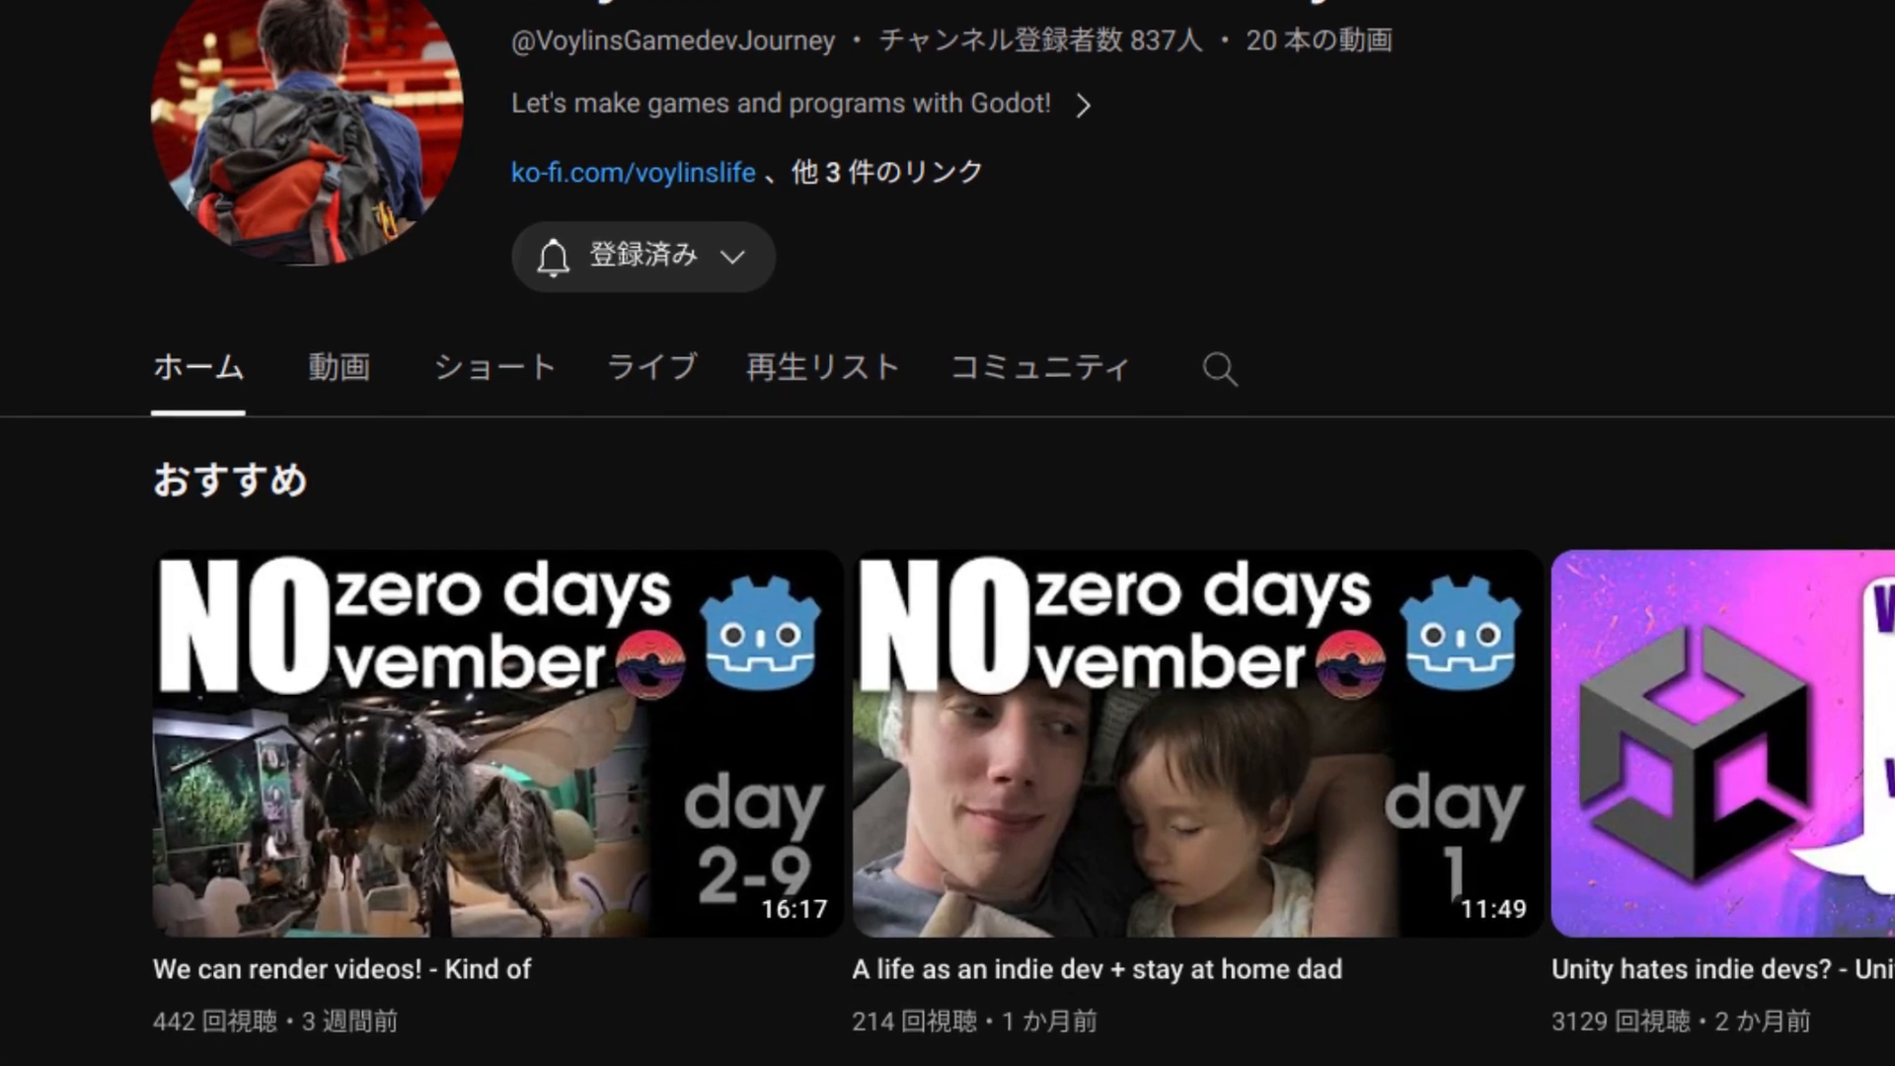
scroll(down, 3)
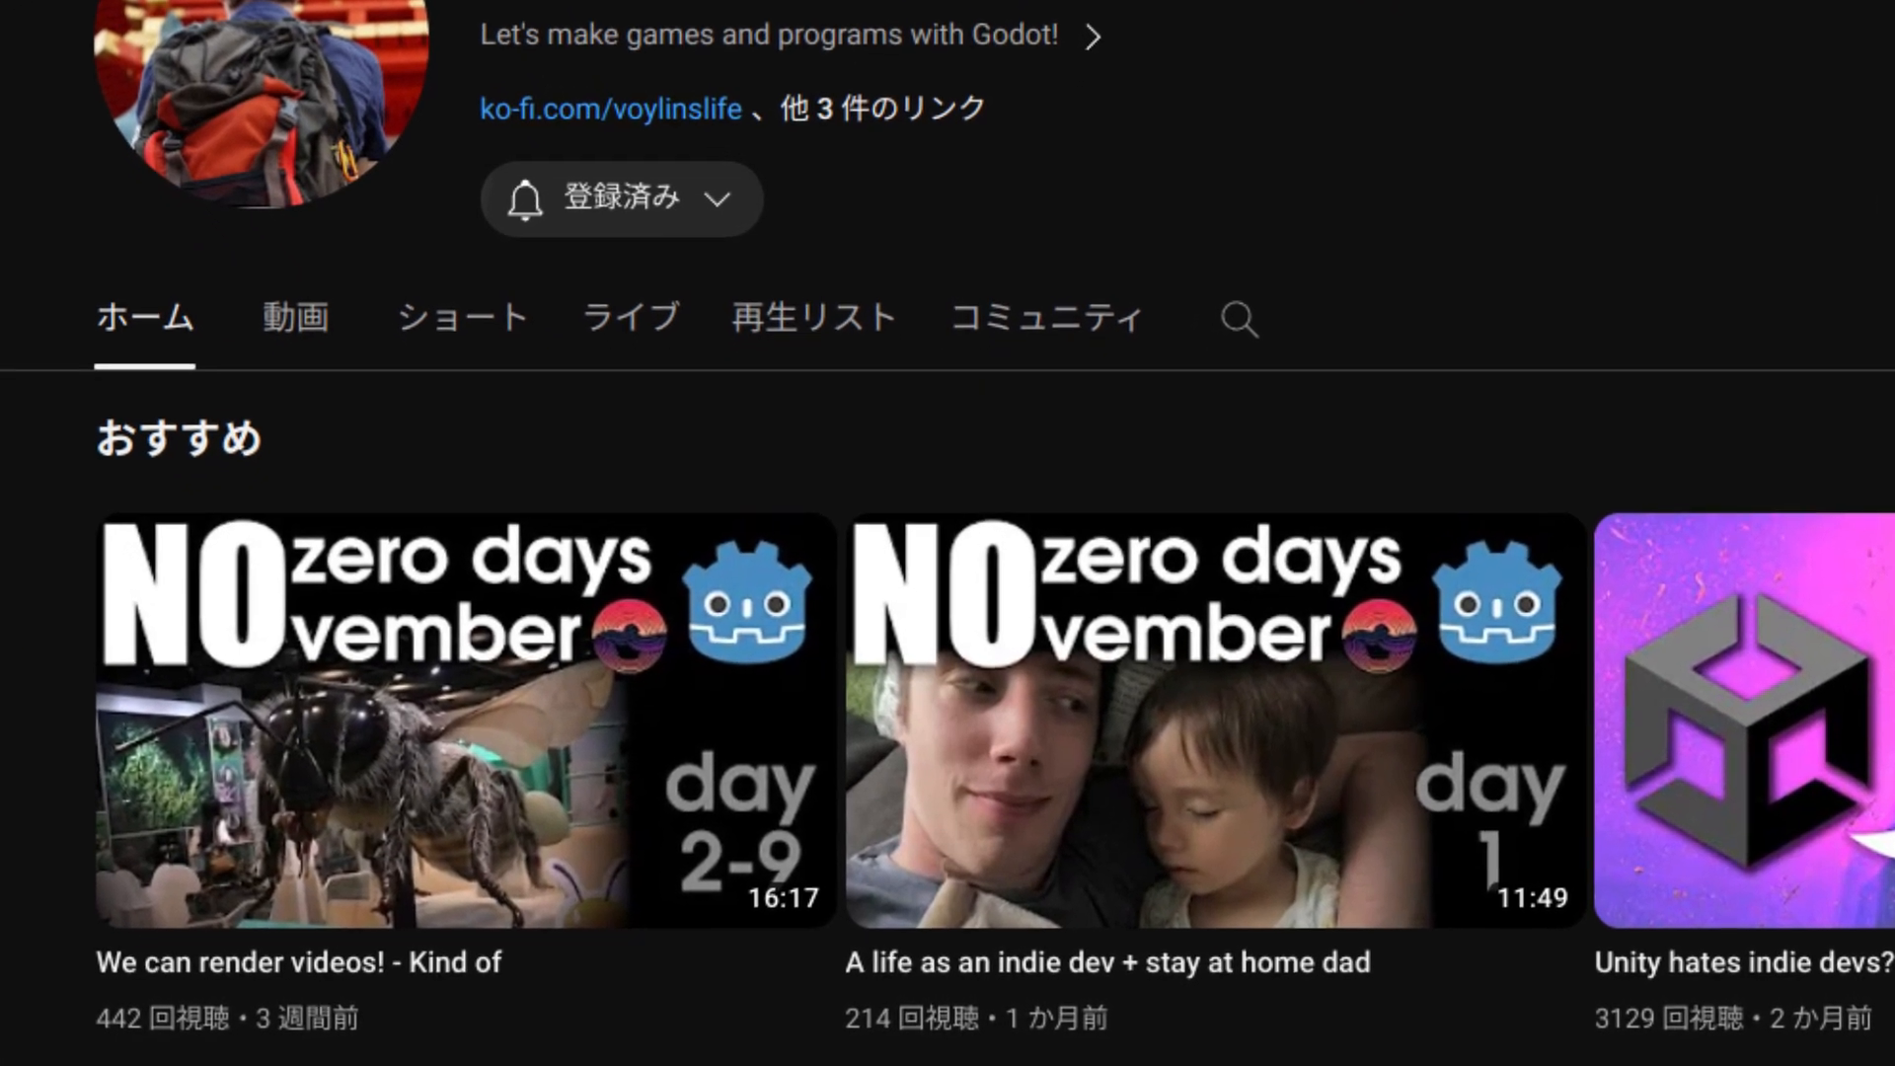